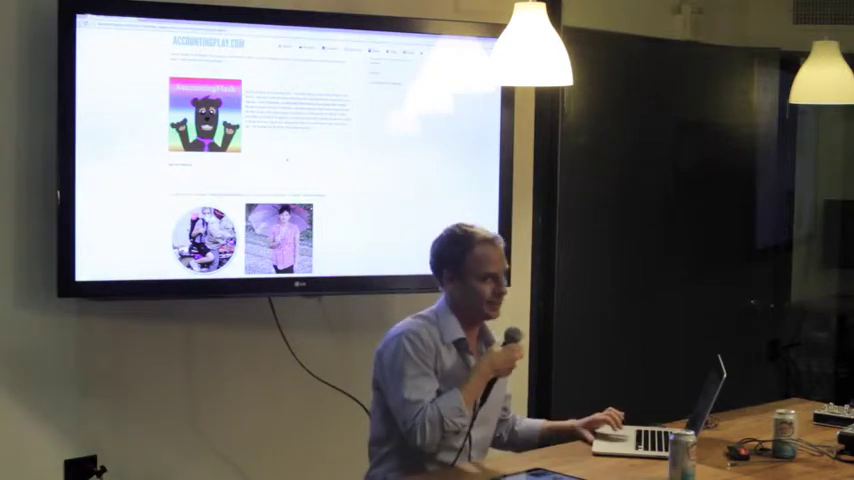
scroll(down, 3)
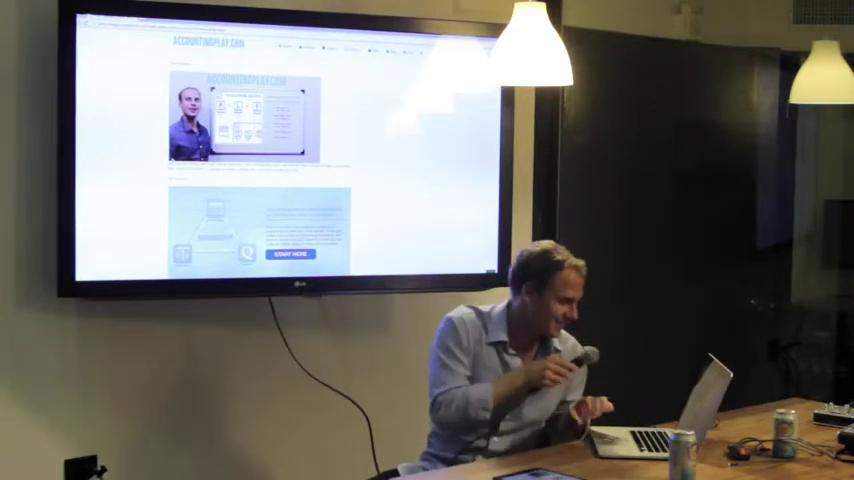
scroll(down, 3)
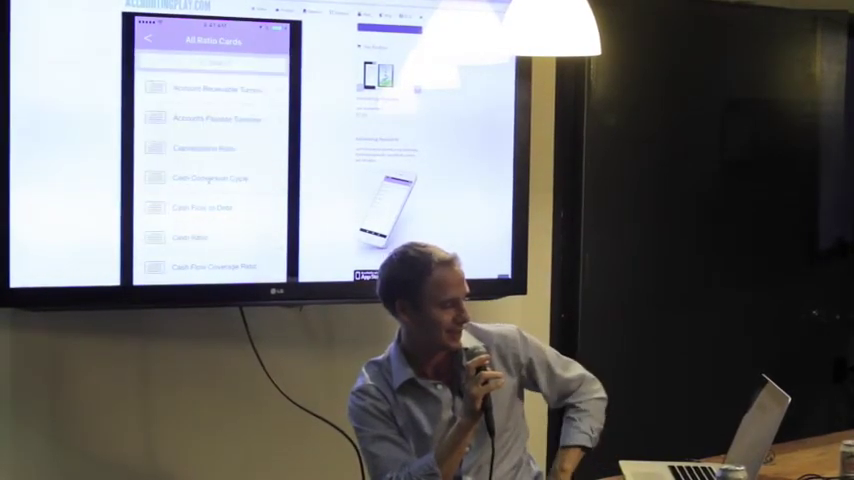
scroll(down, 3)
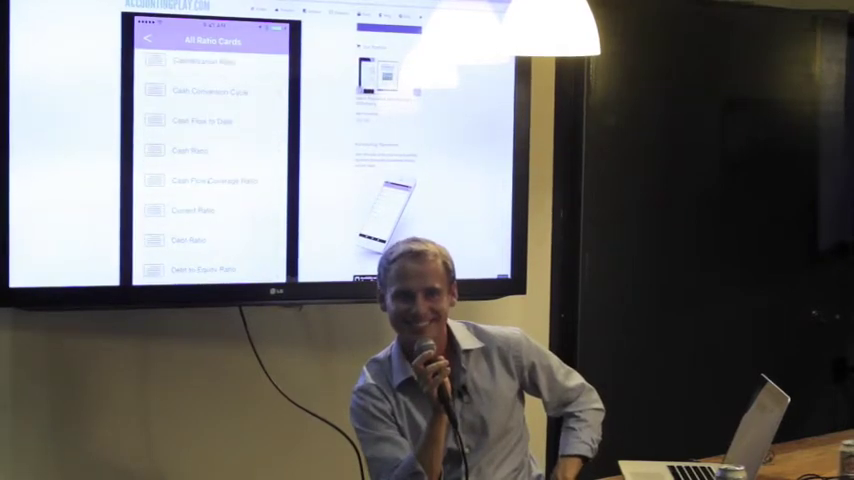